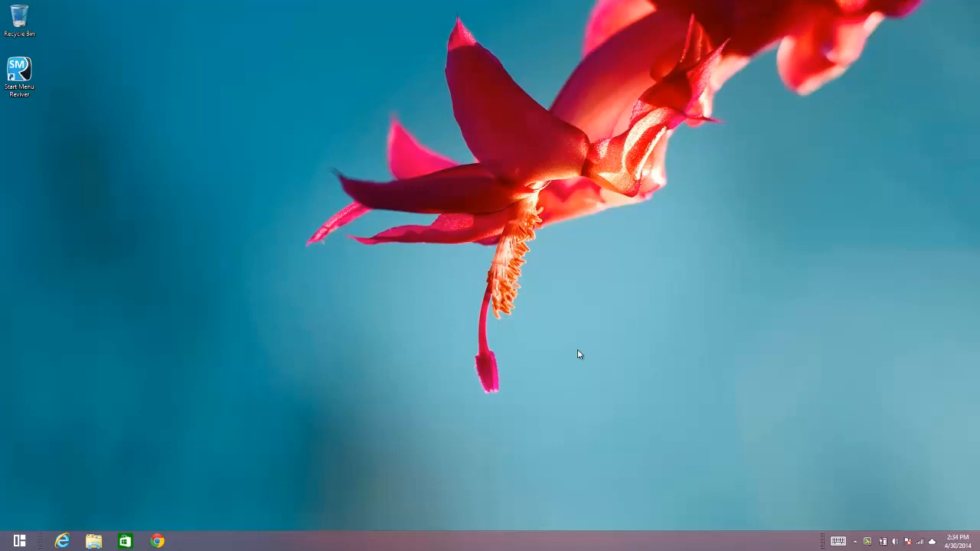
mouse_move(101, 488)
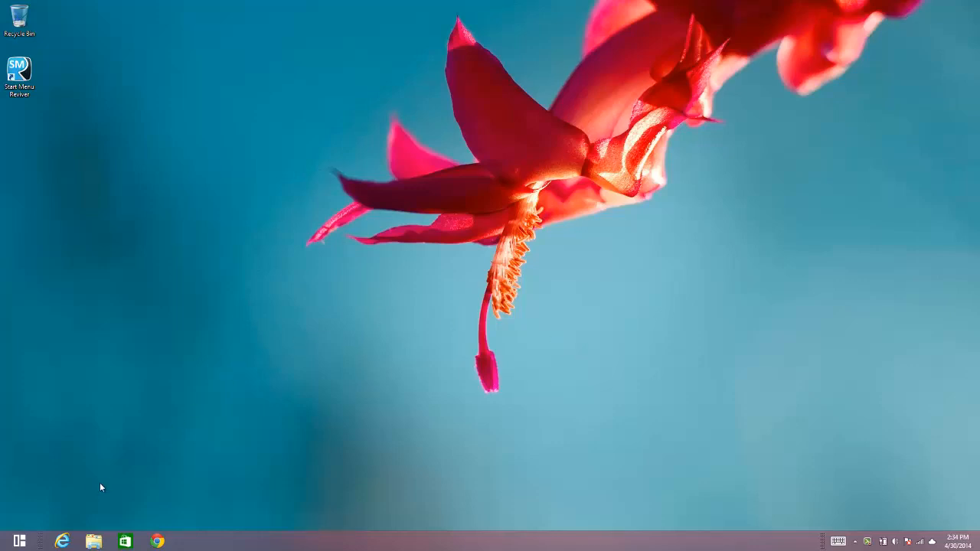
mouse_move(83, 506)
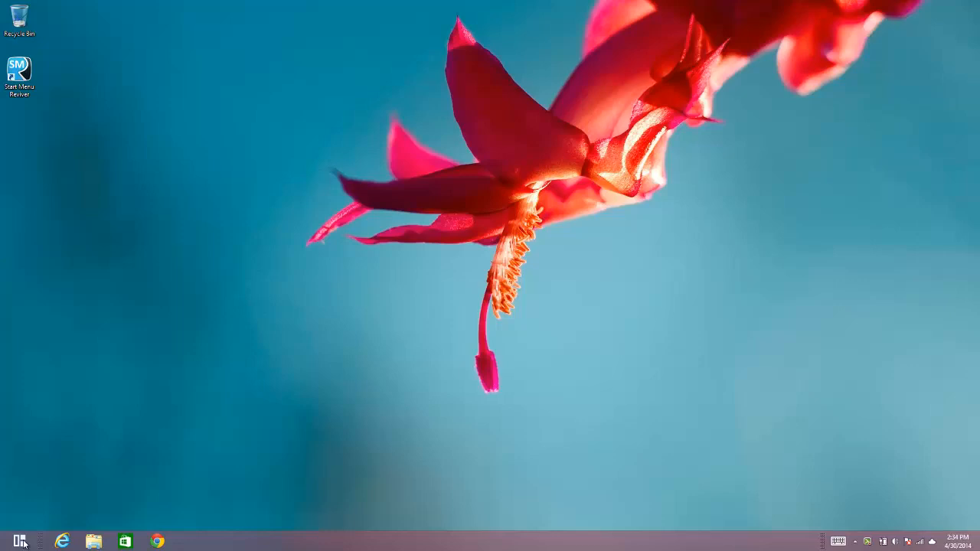
Step: Open Start Menu Reviver's settings window from the Start menu's gear menu
click(19, 542)
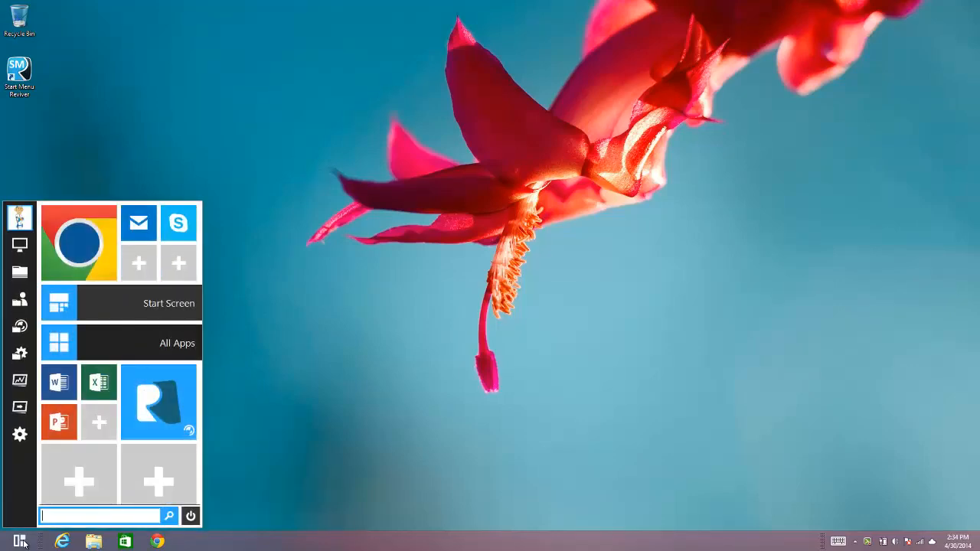
mouse_move(35, 490)
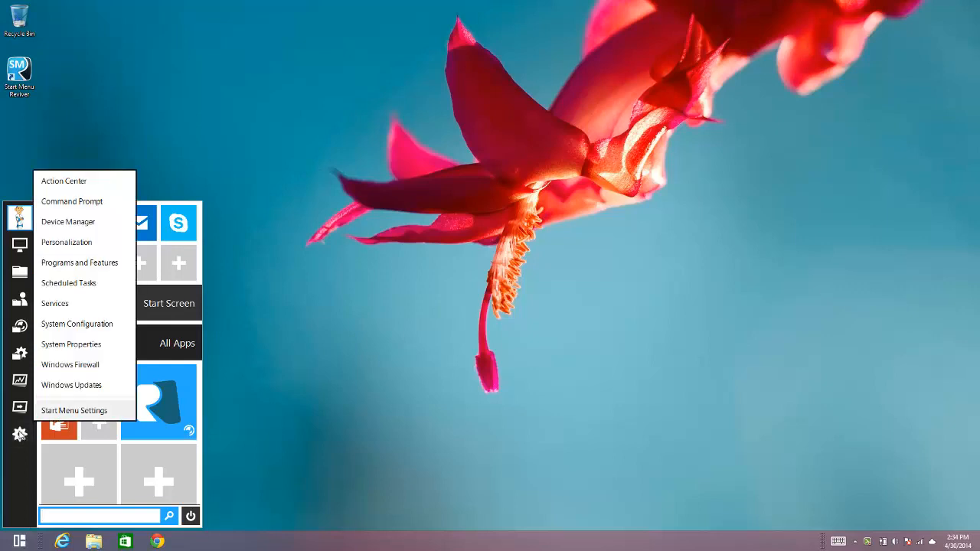
click(73, 410)
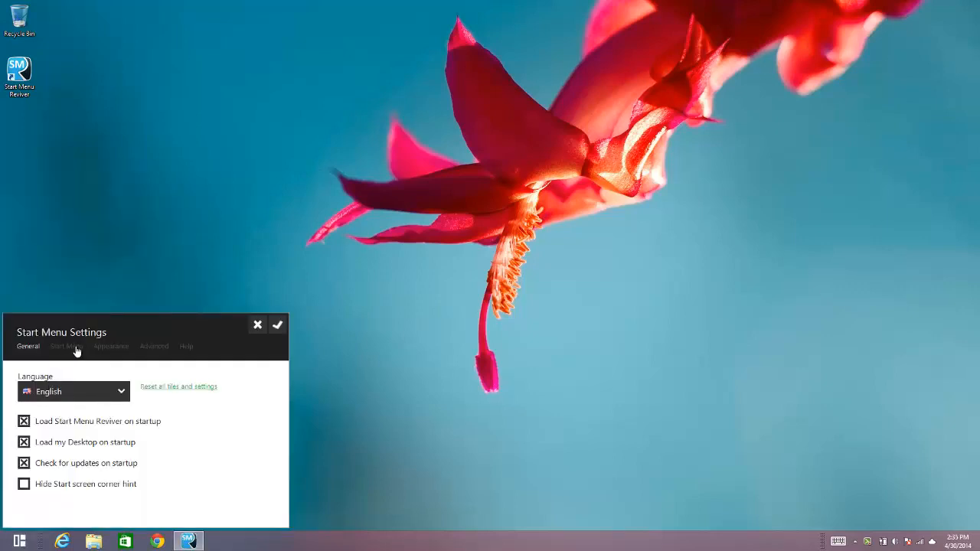
Step: Set the Start Menu button style to Style 4 and save the settings
click(66, 346)
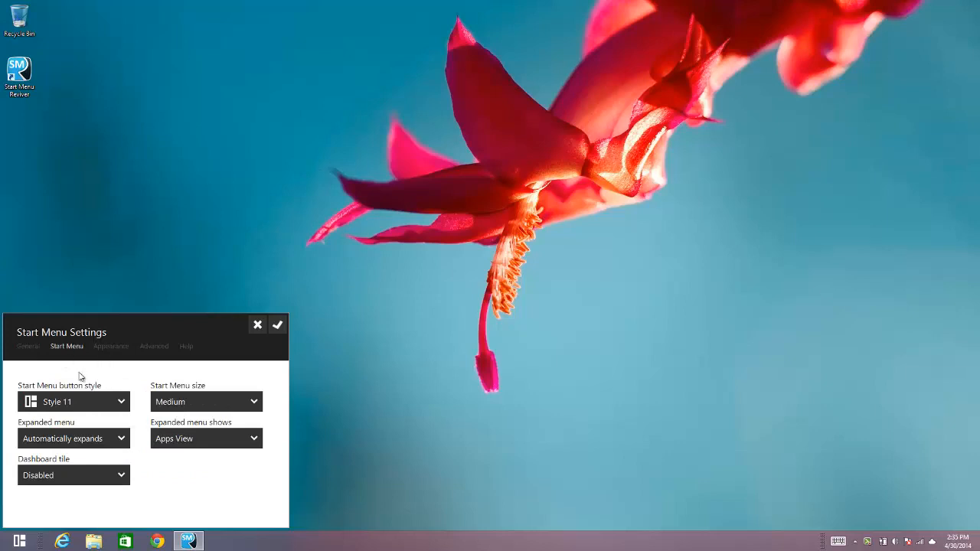
mouse_move(74, 422)
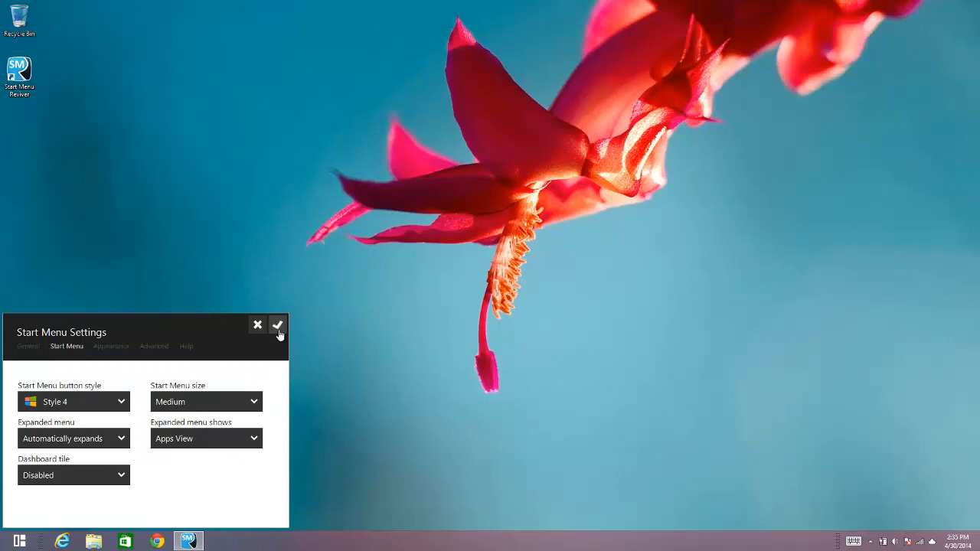
click(278, 324)
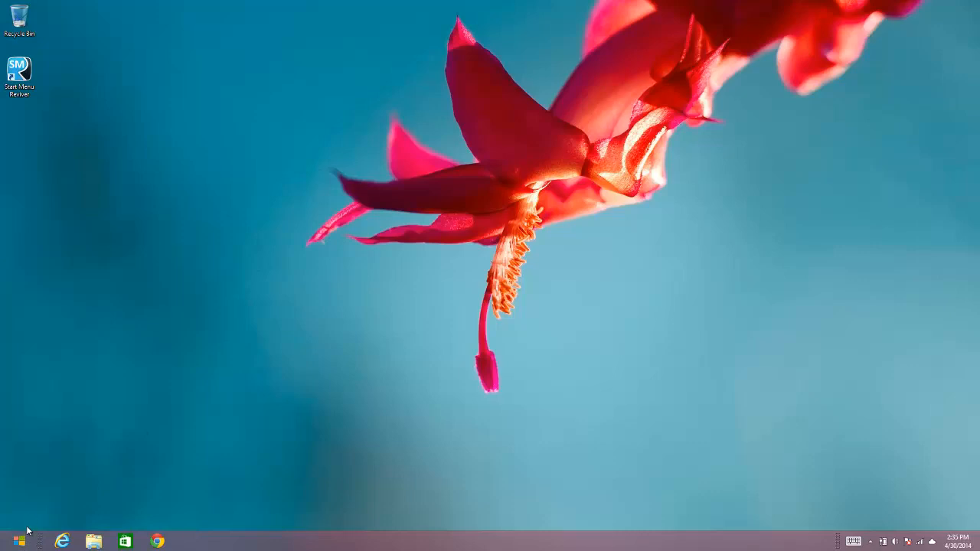
Step: Reopen Start Menu Settings and select Style 1 for the start button
click(11, 542)
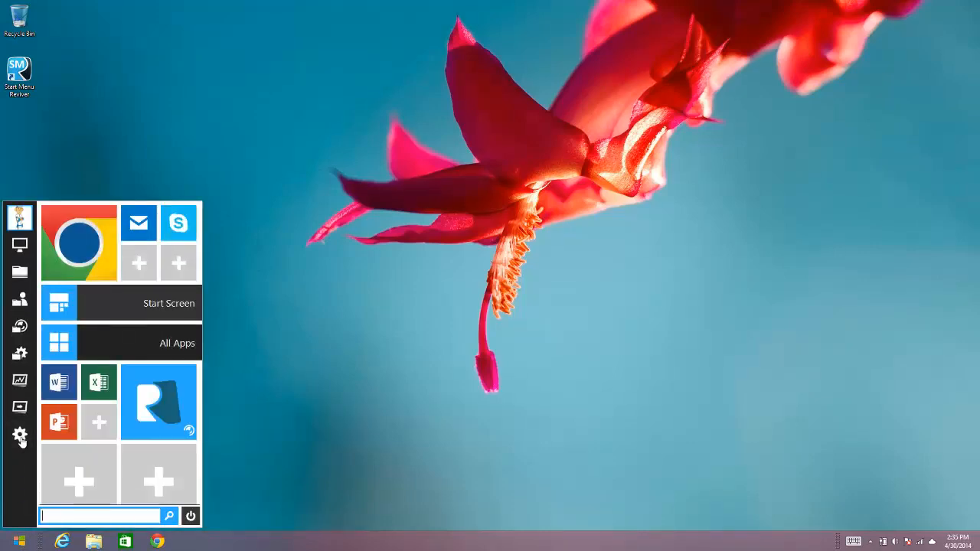
click(20, 435)
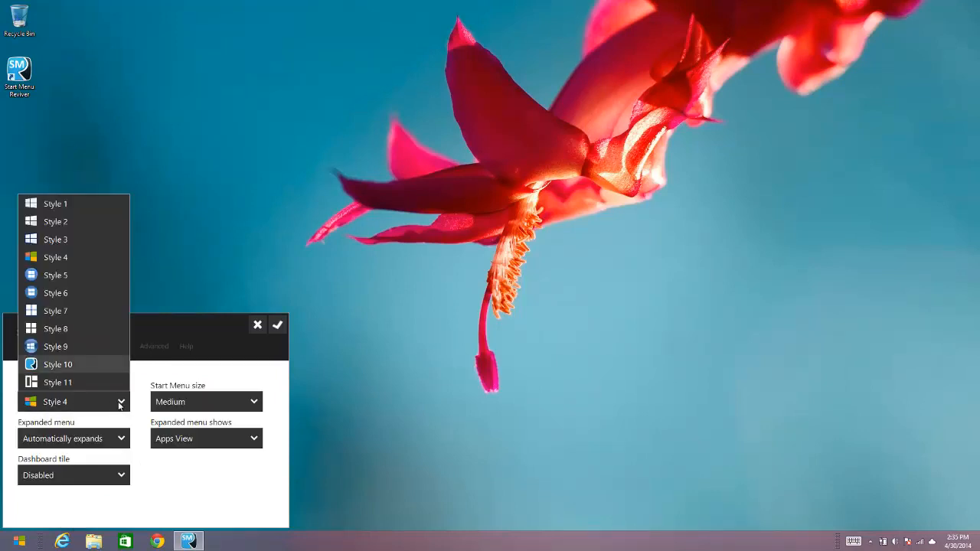
click(55, 203)
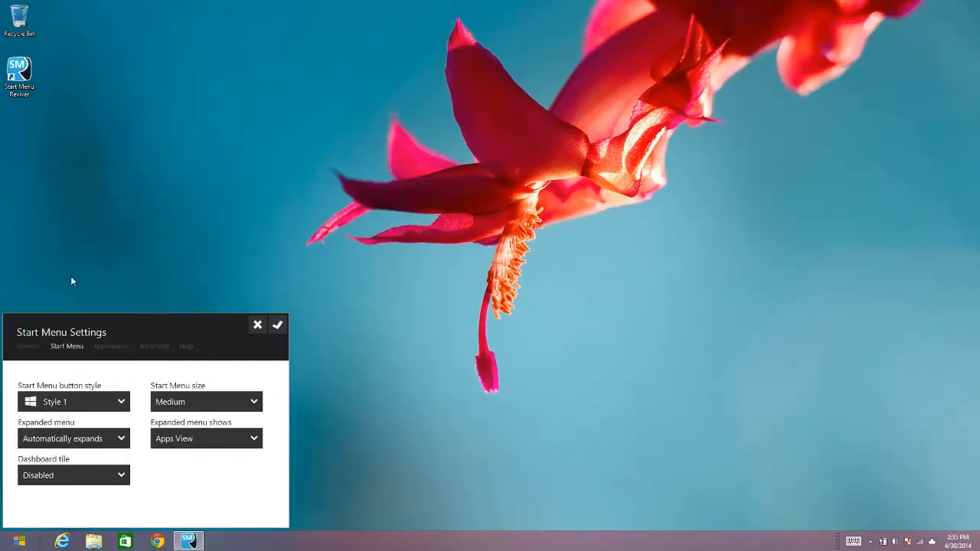
Step: Save Style 1 and open the new Windows-logo Start button's menu to verify
click(258, 324)
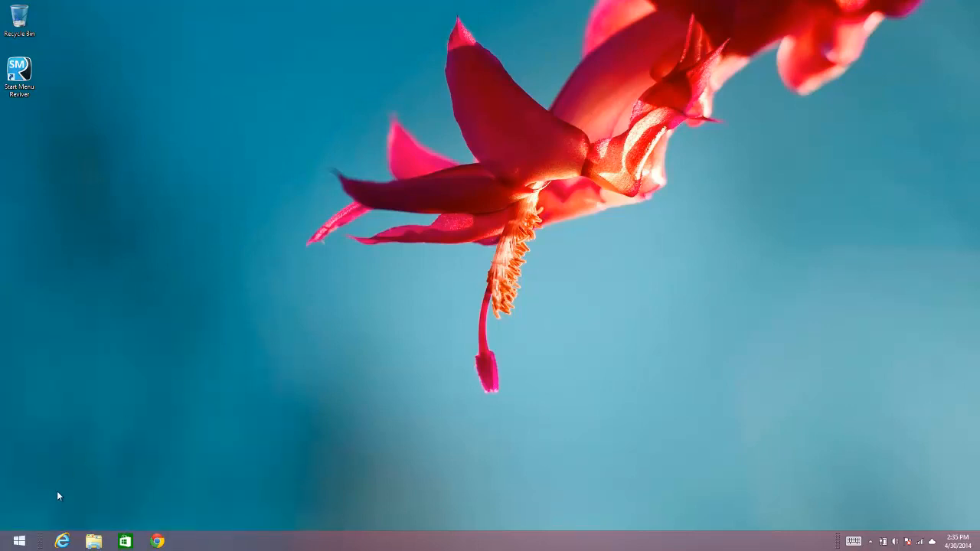
mouse_move(71, 490)
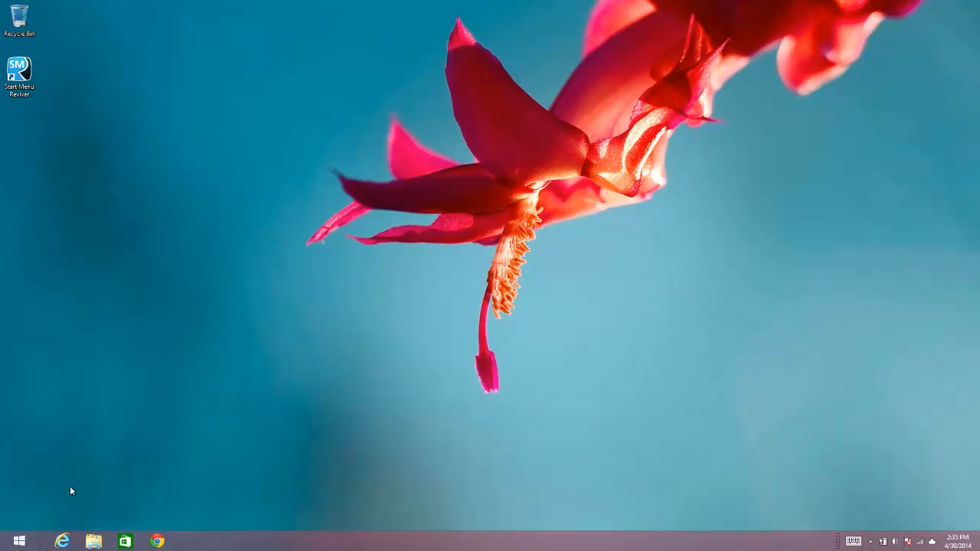
mouse_move(49, 507)
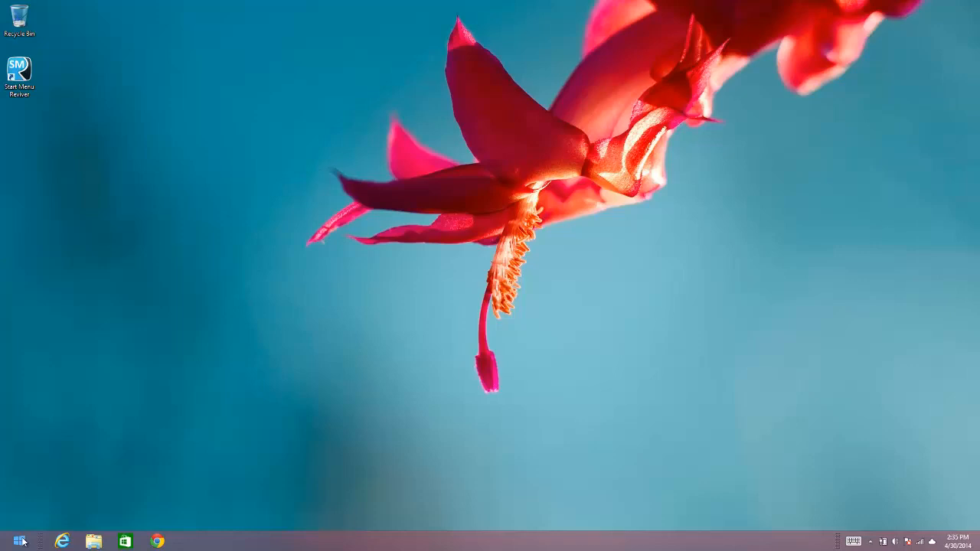
click(11, 541)
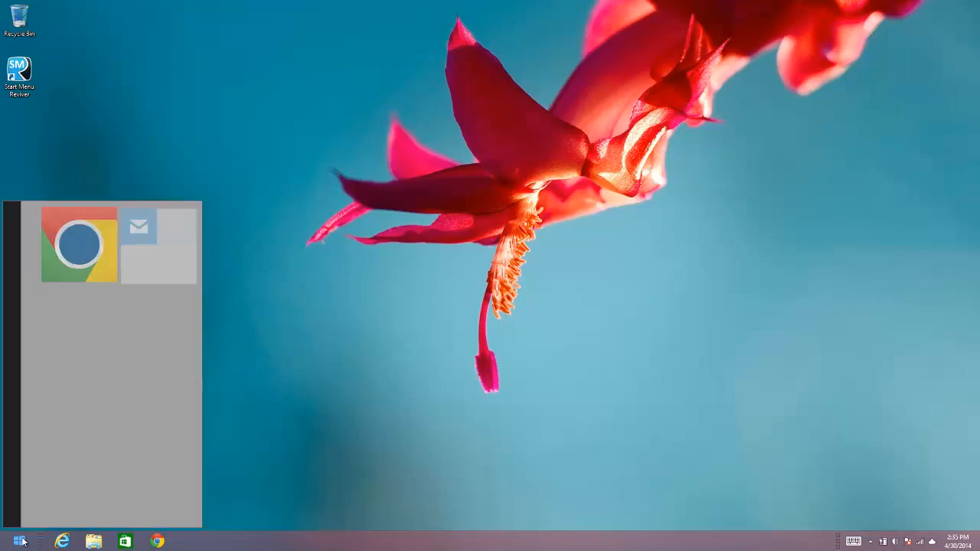
click(11, 541)
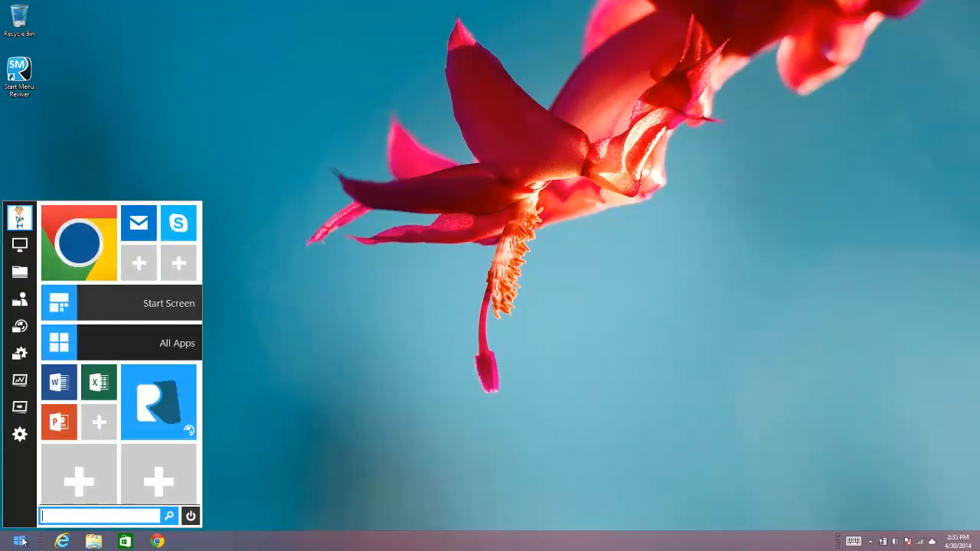